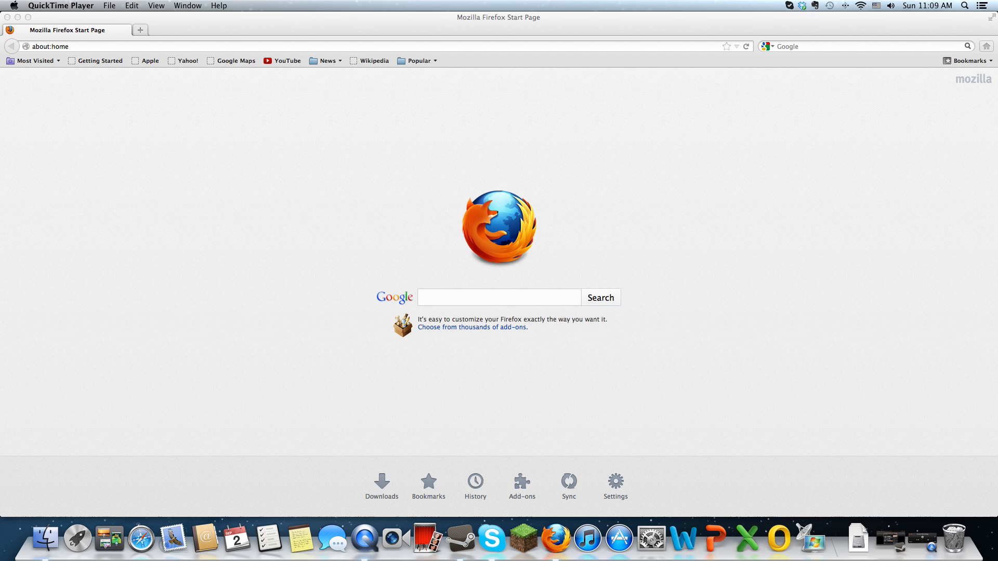
mouse_move(825, 499)
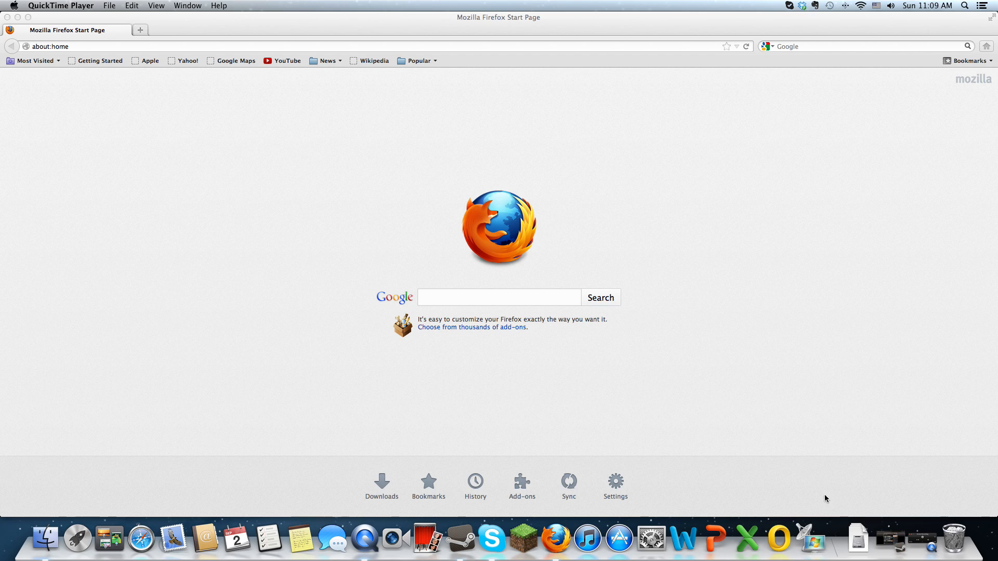
Bring Firefox forward with its toolbar search box focused.
key("mute")
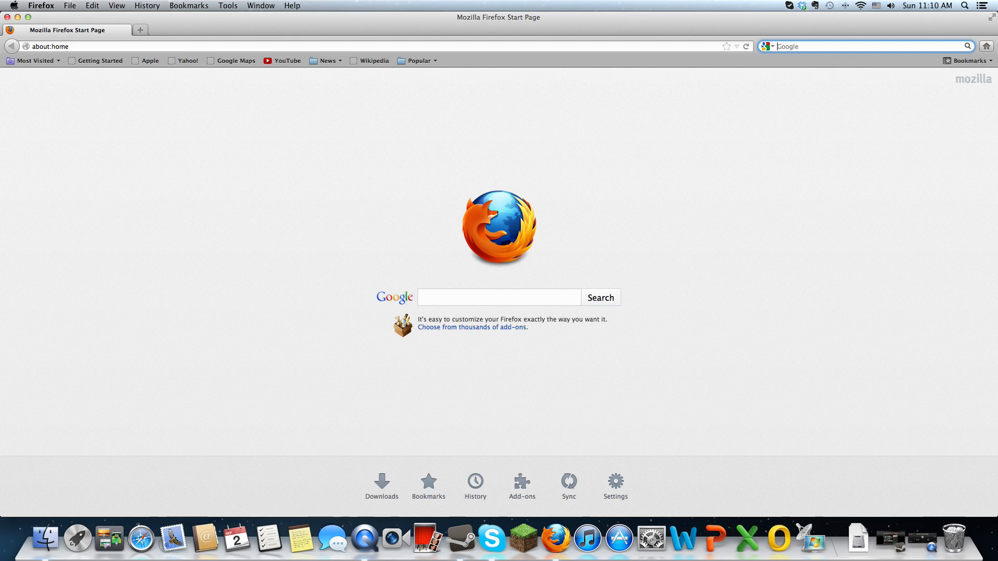
Search the web for 'steam' and open the Welcome to Steam result.
type("steal")
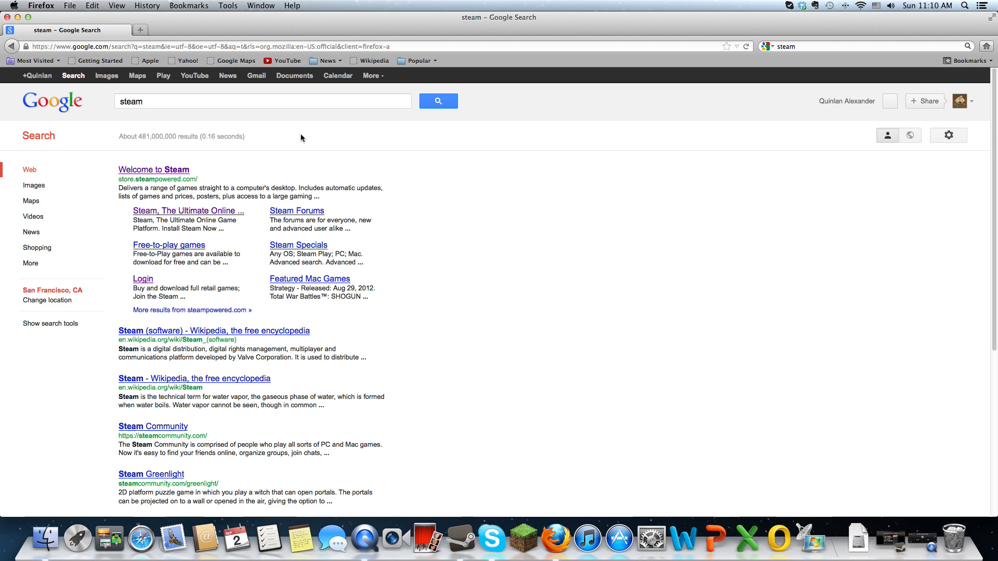
left_click(154, 170)
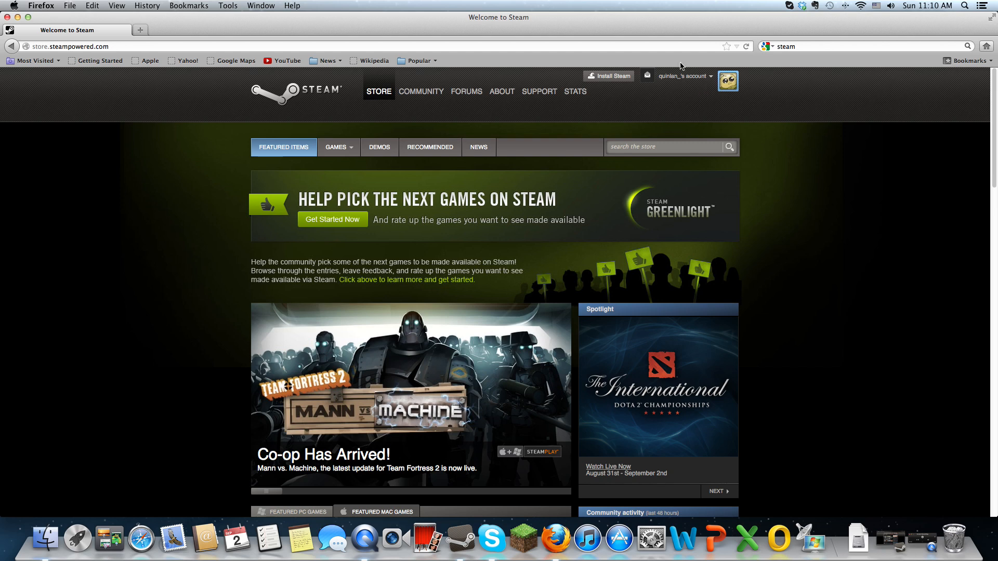
Log out of the Steam store account and go to the sign-in page.
left_click(684, 75)
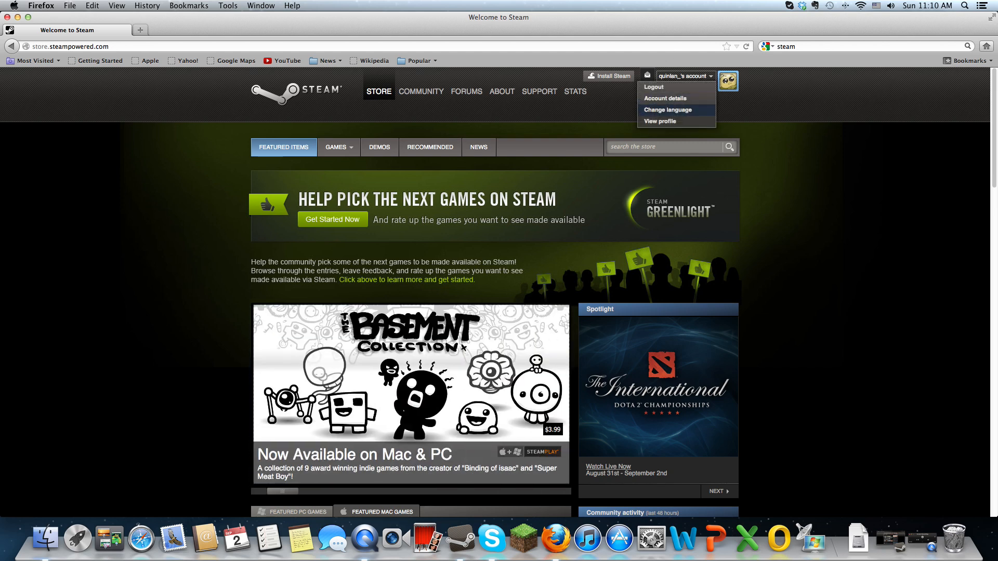
left_click(653, 87)
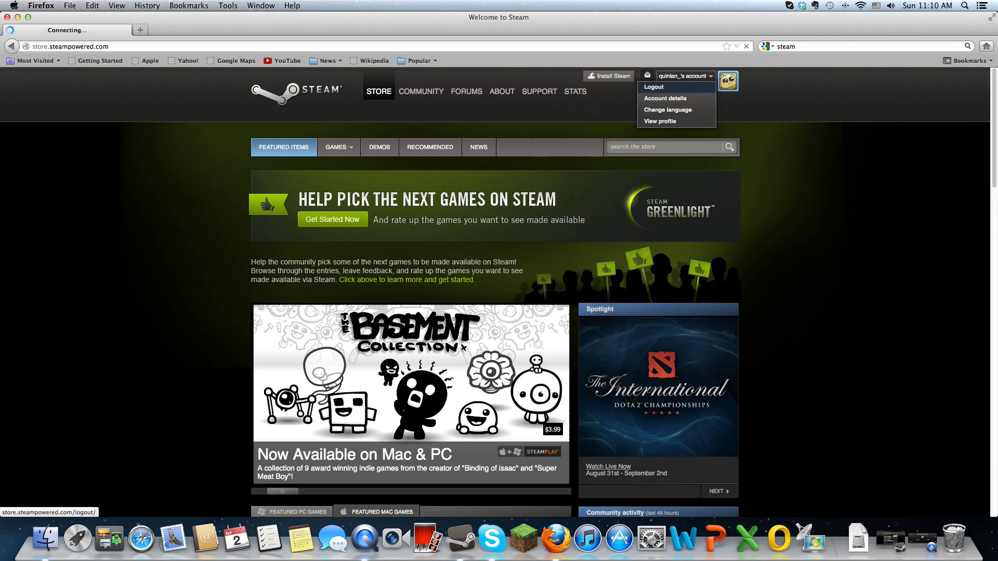
left_click(652, 87)
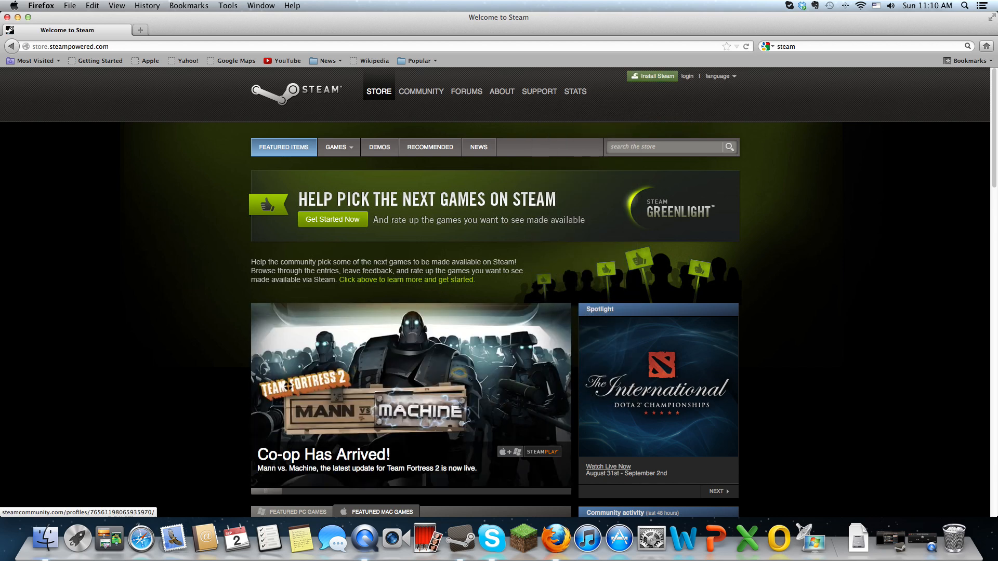
left_click(686, 77)
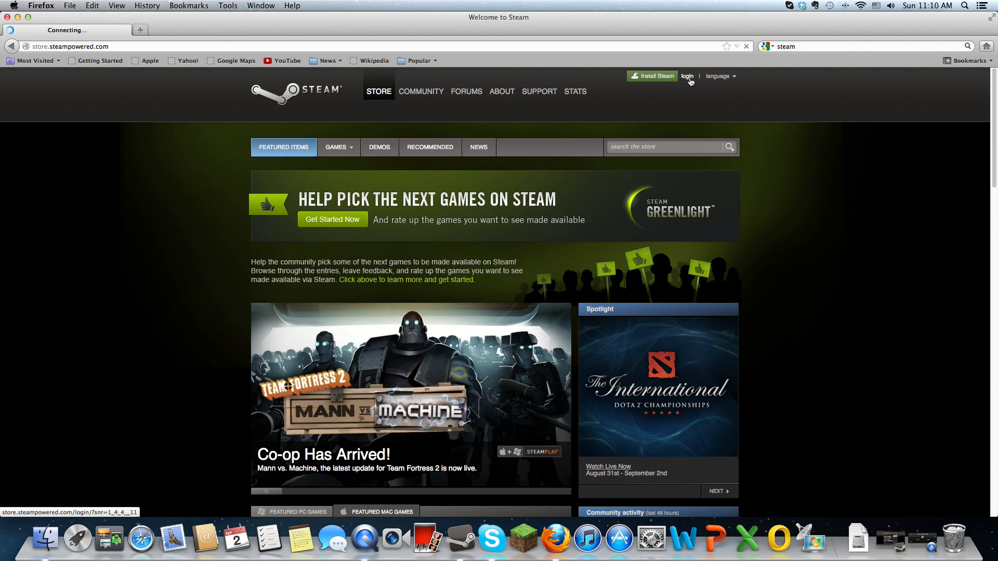
left_click(687, 76)
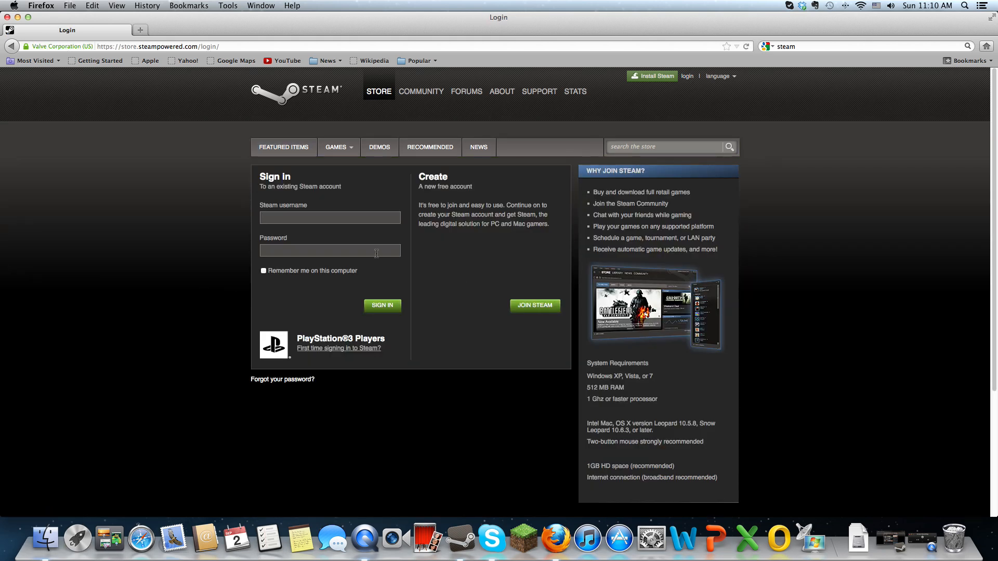
Sign in as Quinlan with 'Remember me on this computer' ticked.
type("Quinlan_")
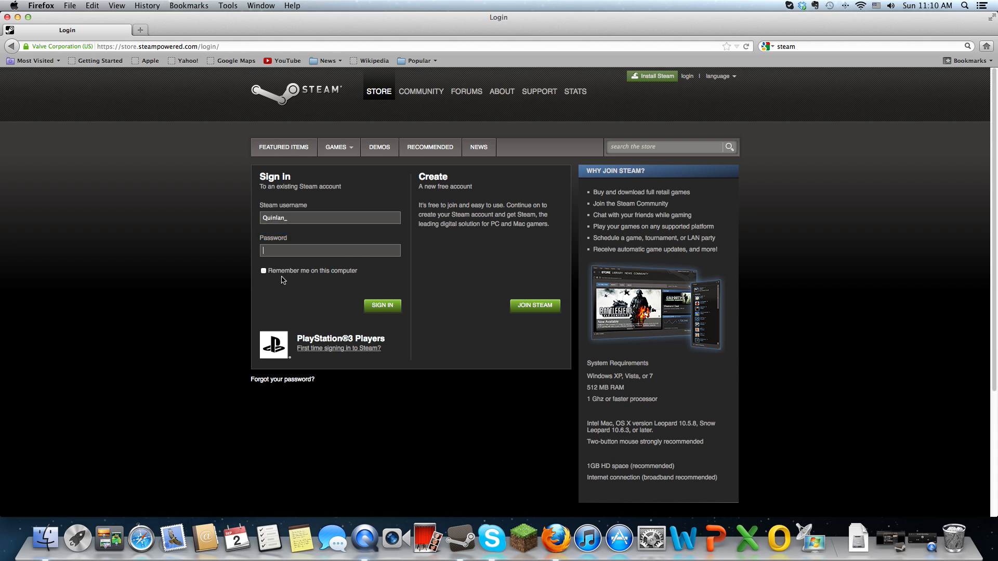
left_click(263, 271)
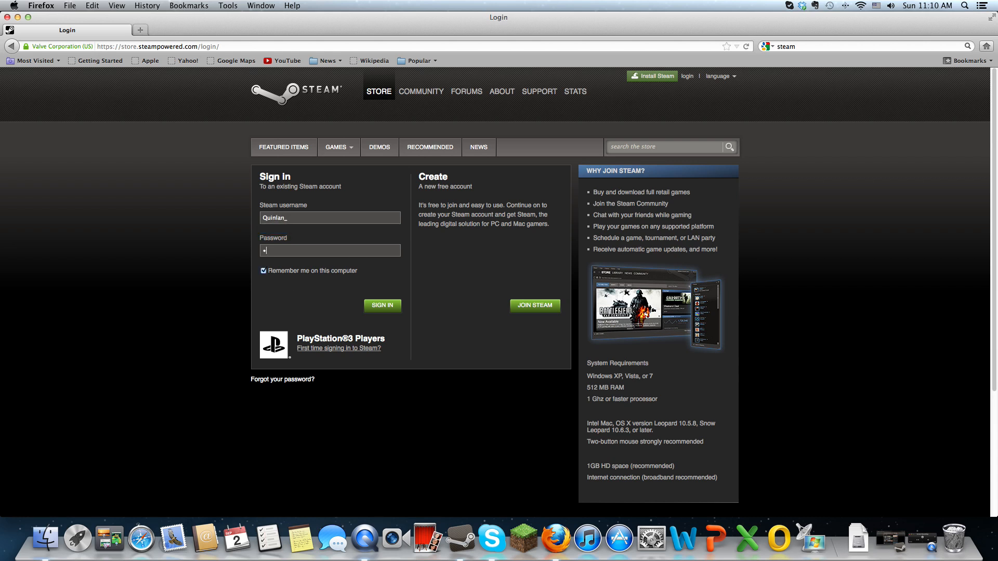
type("password")
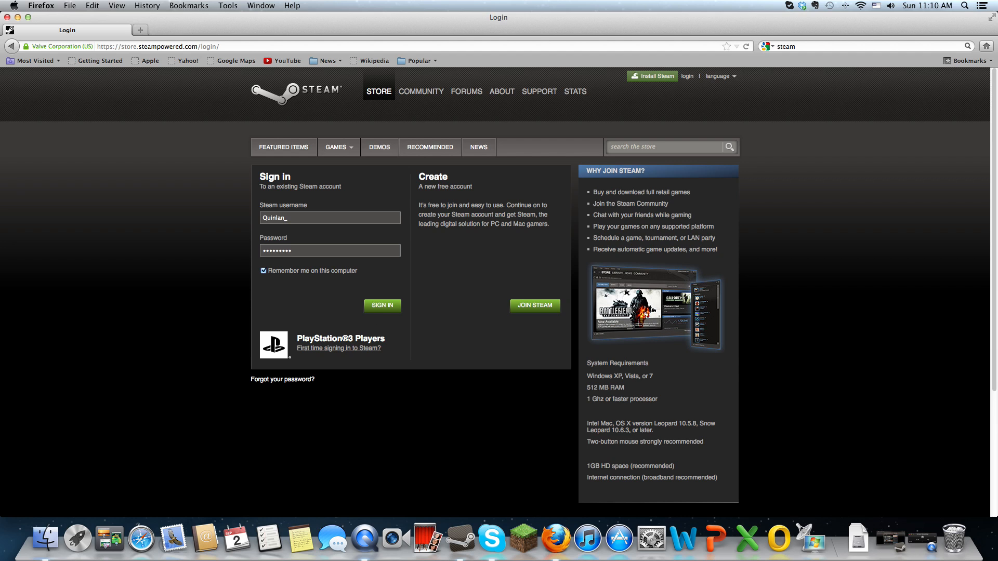
left_click(382, 306)
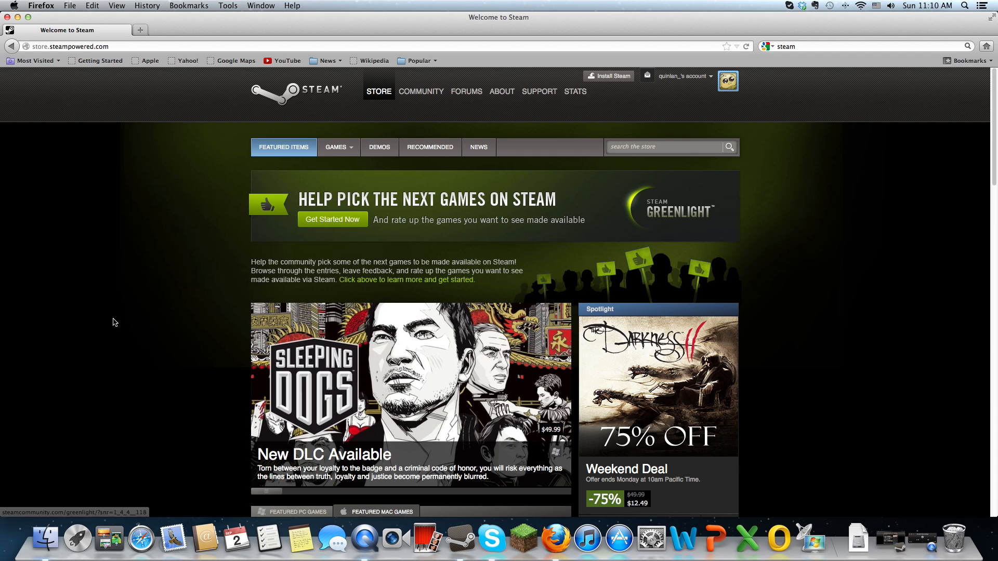
scroll("down", 3)
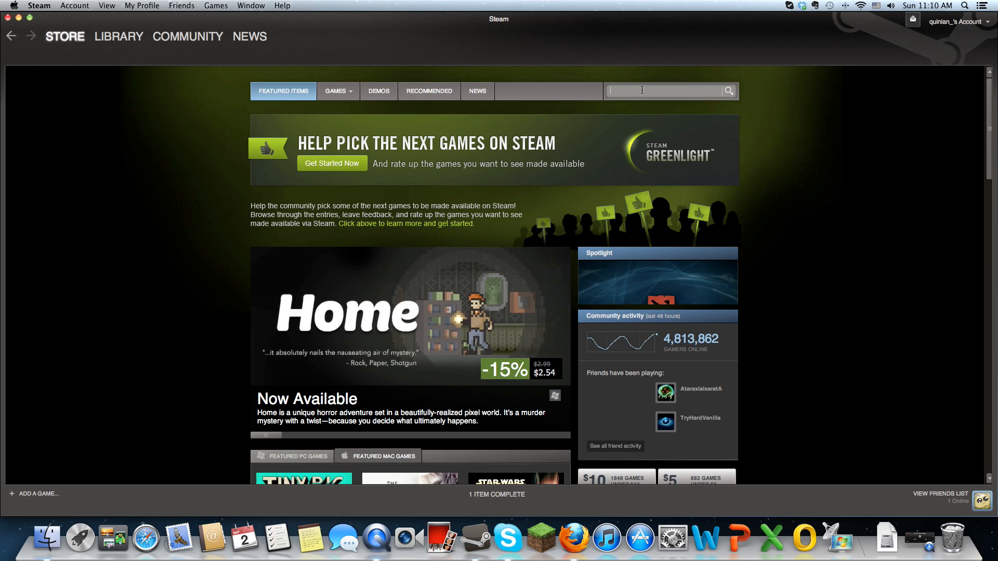
Search the client store for 'team fortress 2' and open its store page.
type("tream")
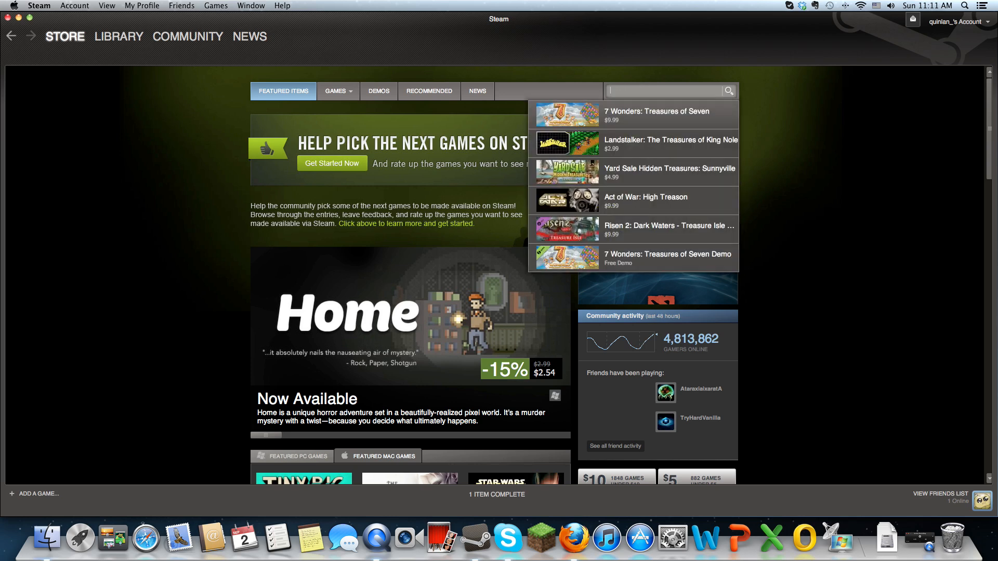
type("team fortress 2")
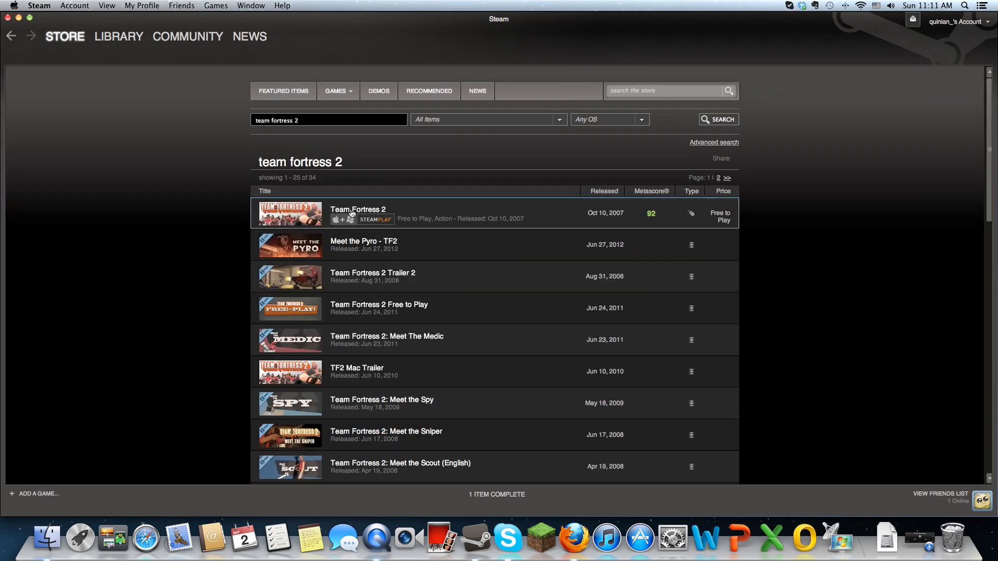
mouse_move(400, 215)
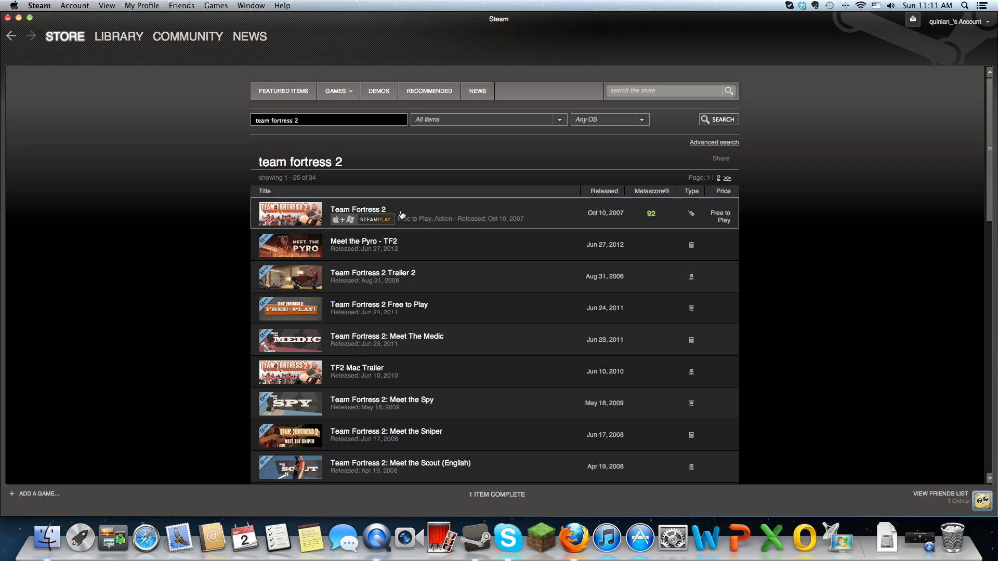
left_click(357, 209)
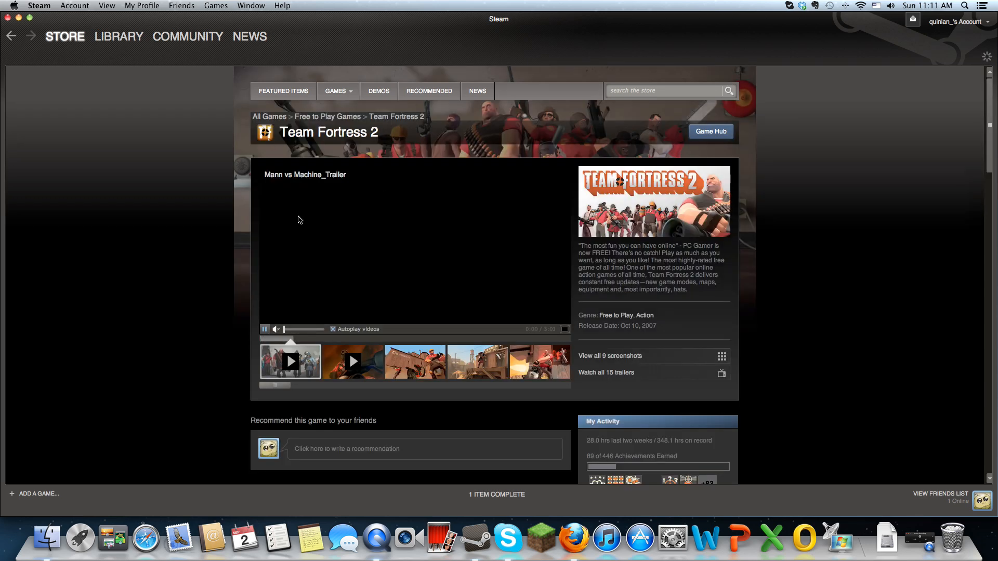
Scroll down to the 'Play Team Fortress 2' box with the Play Game button.
scroll("down", 3)
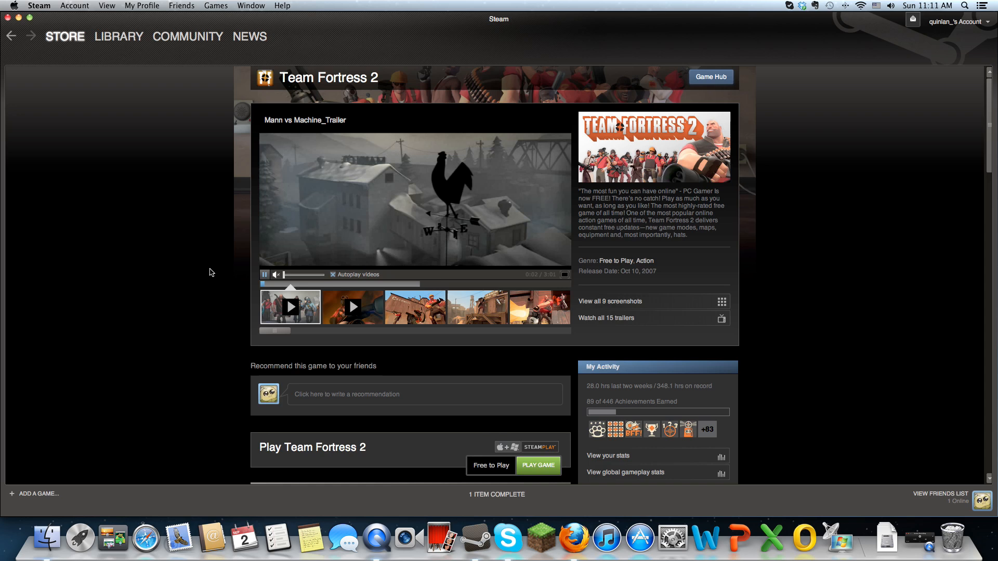
scroll("down", 3)
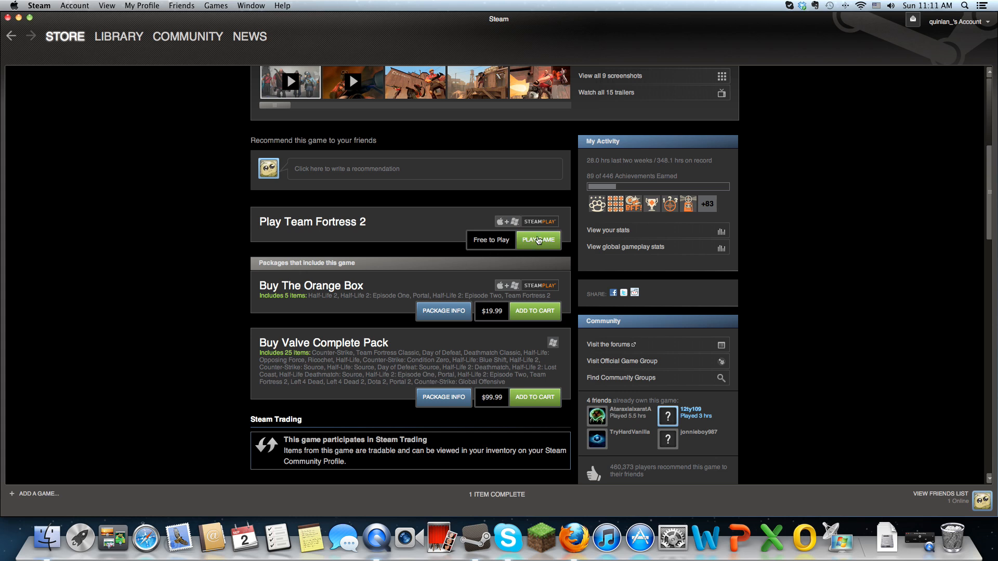
mouse_move(616, 230)
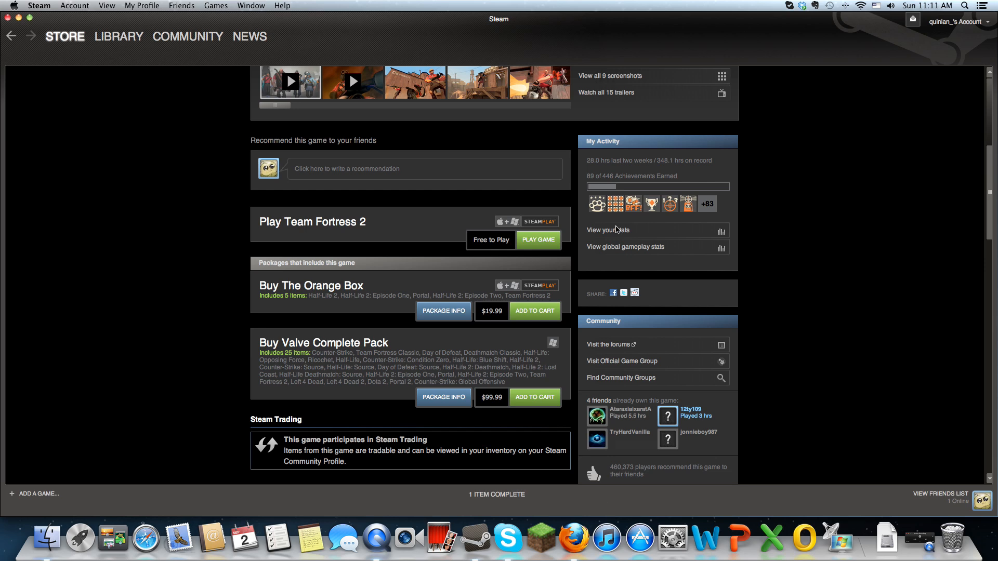